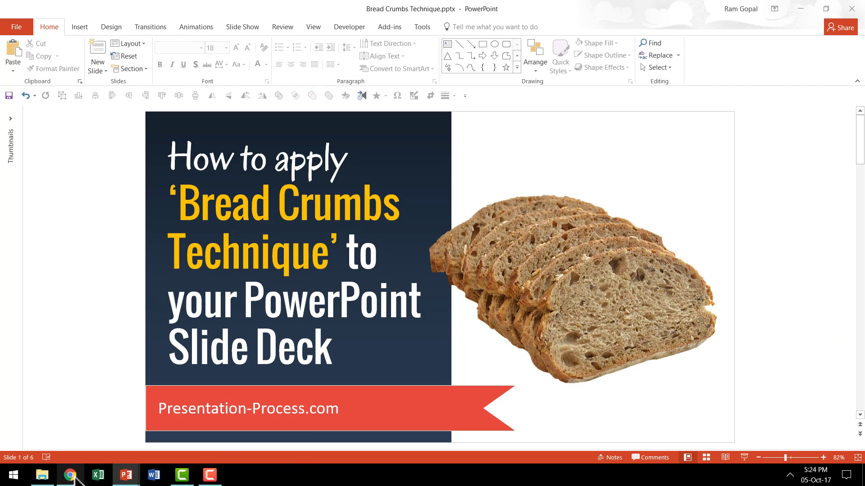
- Switch to Chrome and browse the PowerPoint Wheel Diagram article, returning to its top
{"action": "left_click", "coordinate": [69, 475]}
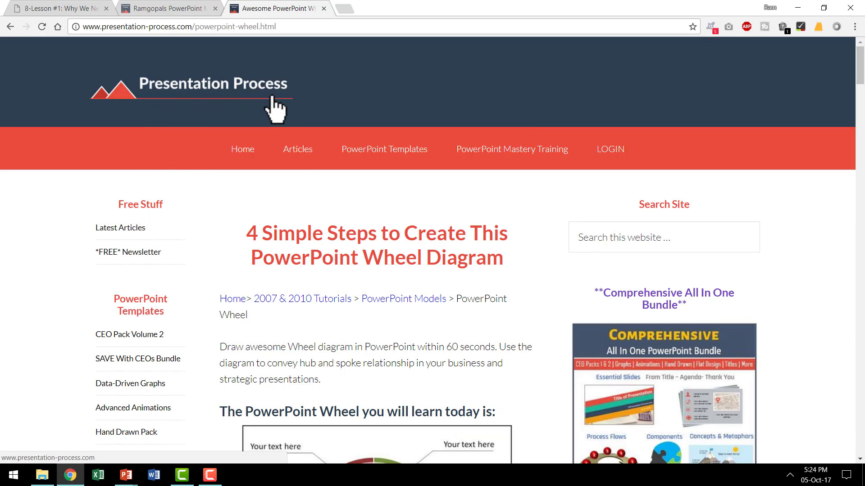
{"action": "mouse_move", "coordinate": [543, 309]}
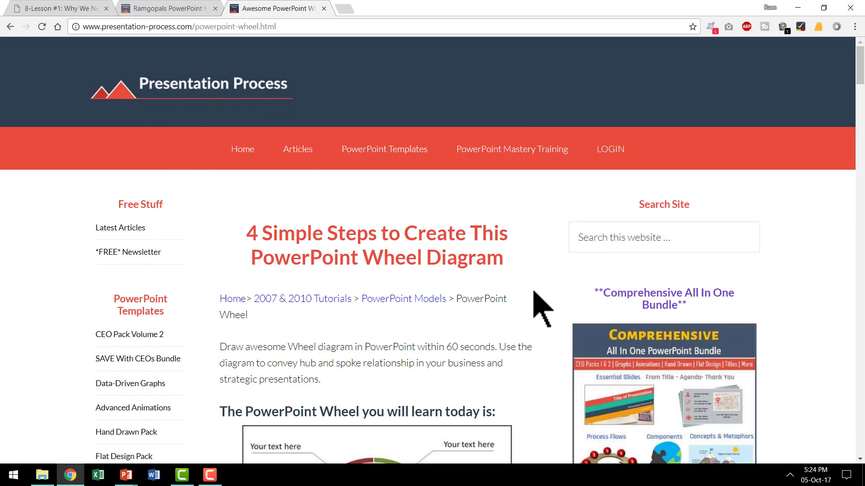
{"action": "mouse_move", "coordinate": [503, 337]}
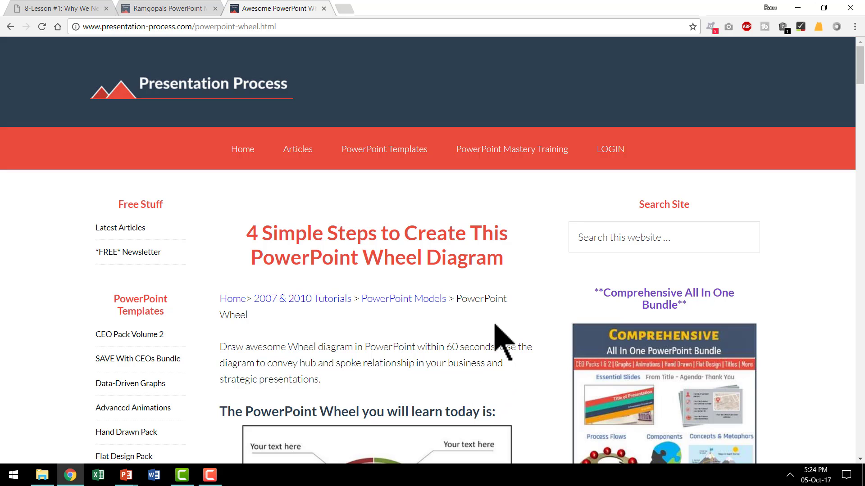
{"action": "mouse_move", "coordinate": [532, 325]}
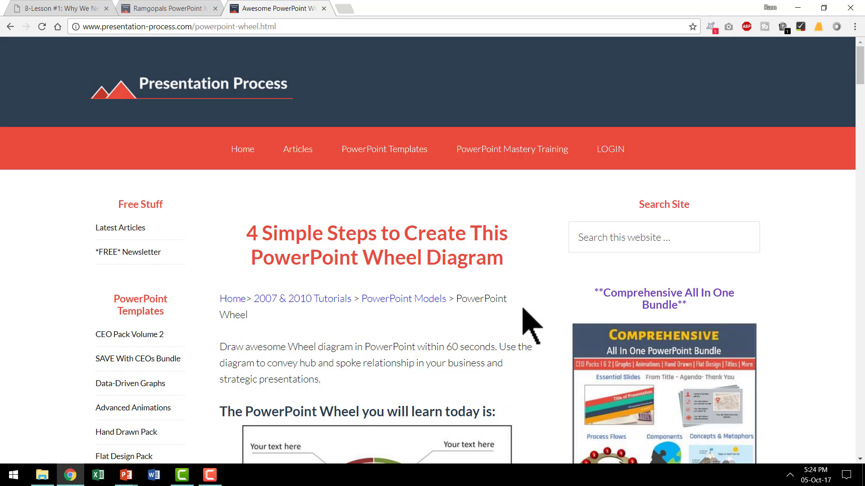
{"action": "scroll", "scroll_direction": "down", "scroll_amount": 3}
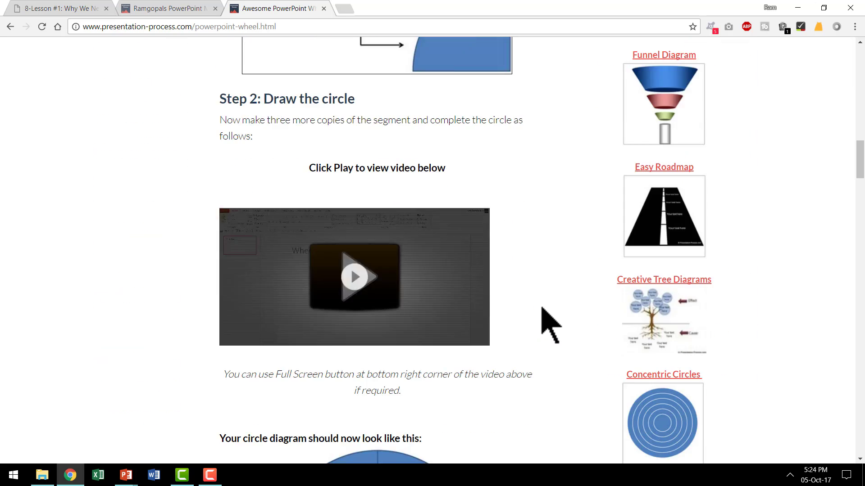
{"action": "scroll", "scroll_direction": "up", "scroll_amount": 3}
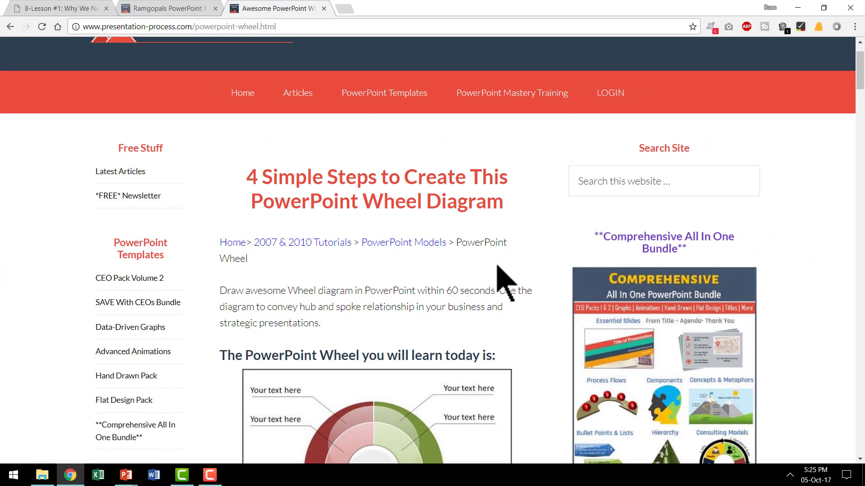
{"action": "left_click", "coordinate": [126, 475]}
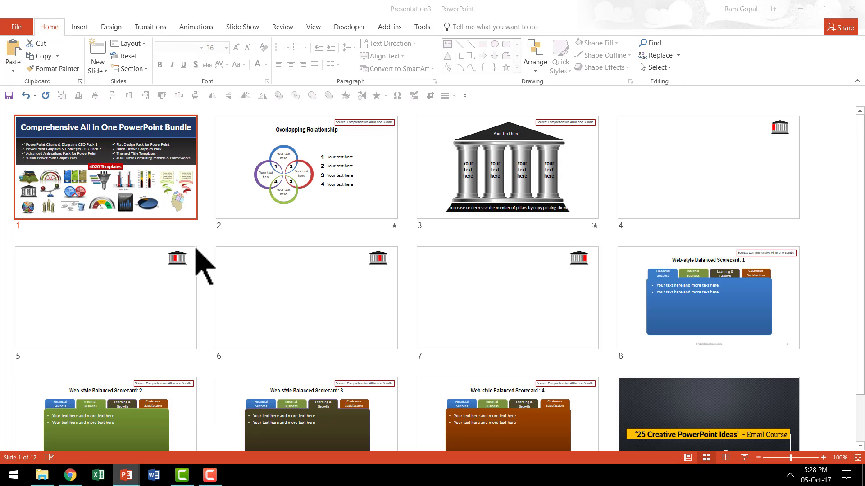
- Choose slide 2, the Overlapping Relationship diagram, from Slide Sorter view
{"action": "left_click", "coordinate": [688, 457]}
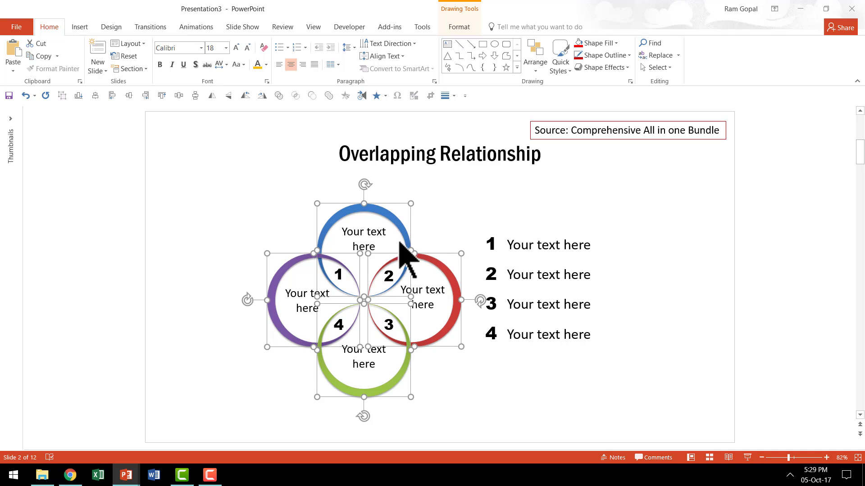
{"action": "mouse_move", "coordinate": [452, 339]}
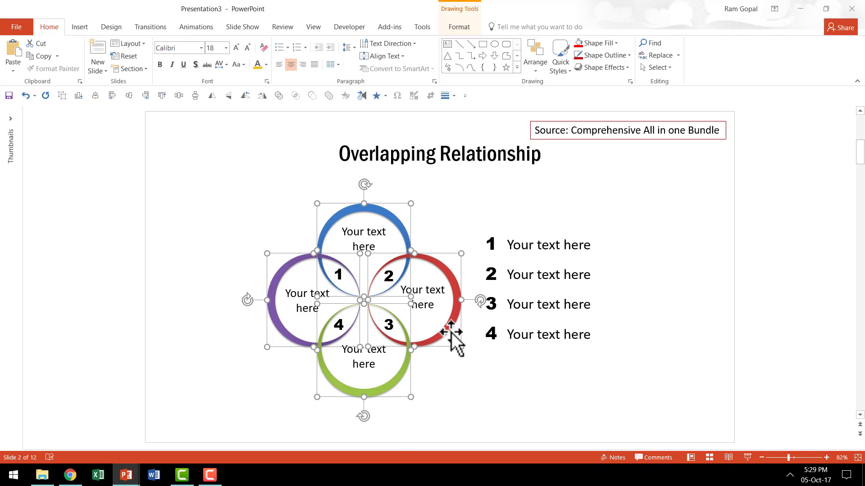
{"action": "mouse_move", "coordinate": [455, 386]}
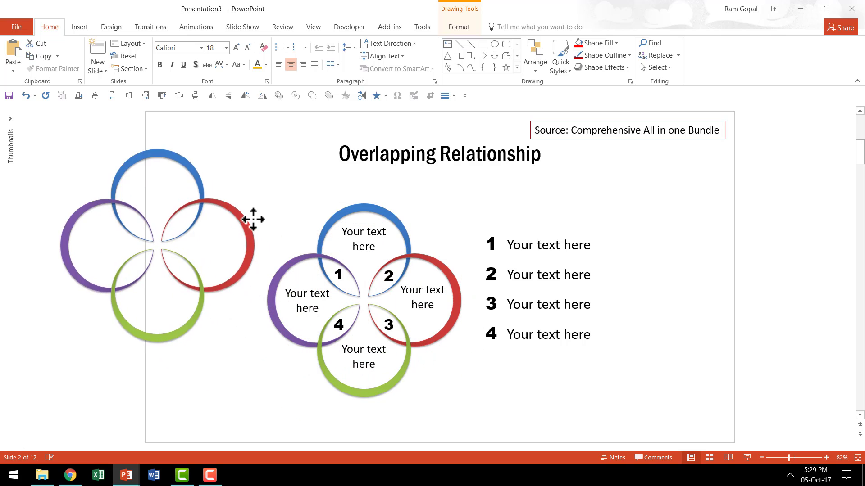
- Select all rings of the copied diagram for grouping into a corner icon
{"action": "left_click", "coordinate": [157, 245]}
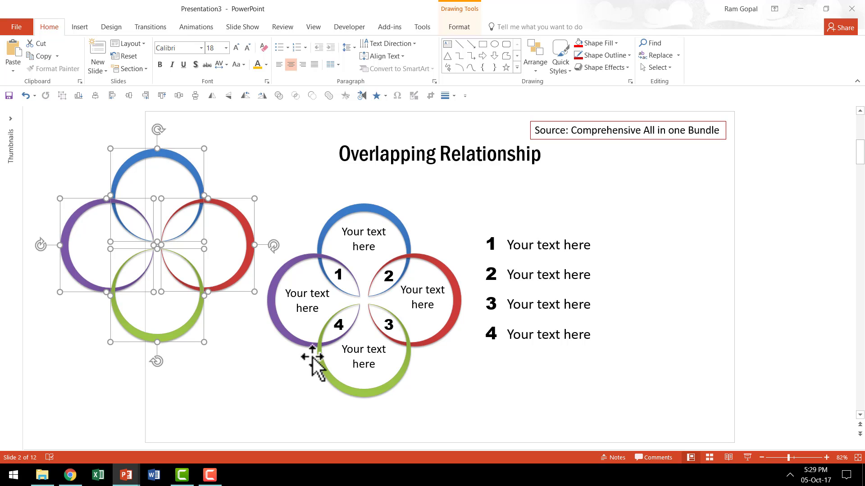
{"action": "mouse_move", "coordinate": [325, 240]}
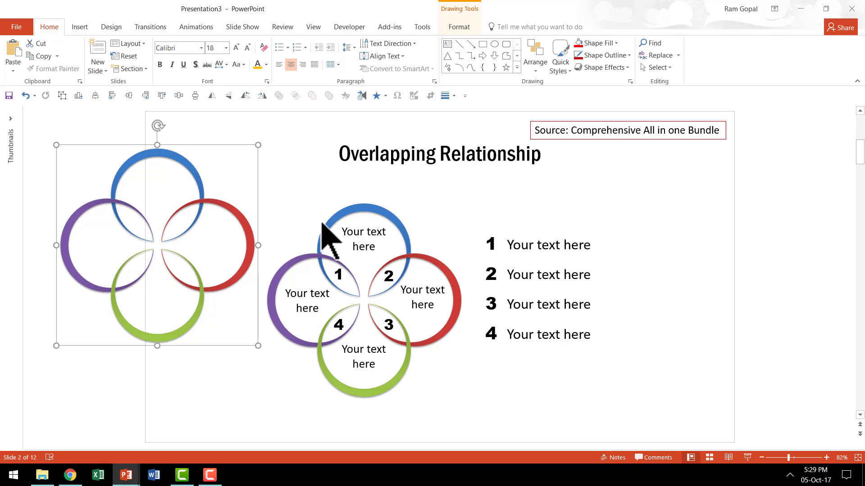
{"action": "mouse_move", "coordinate": [258, 346]}
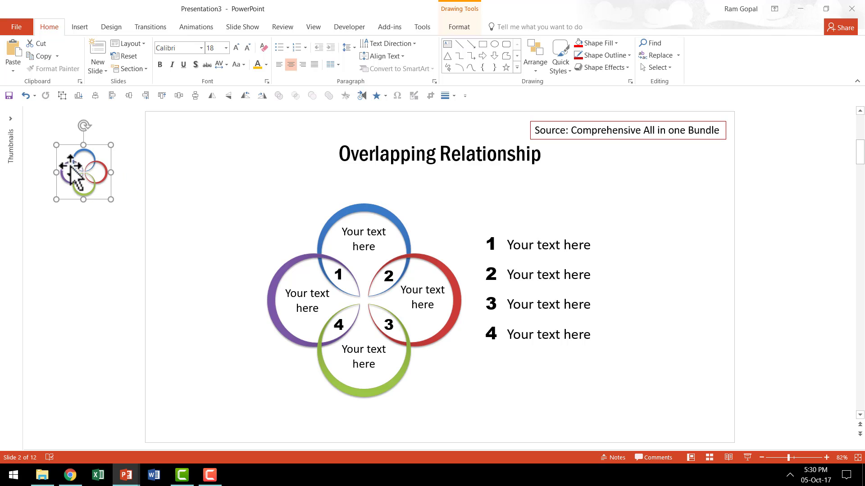
{"action": "mouse_move", "coordinate": [117, 169]}
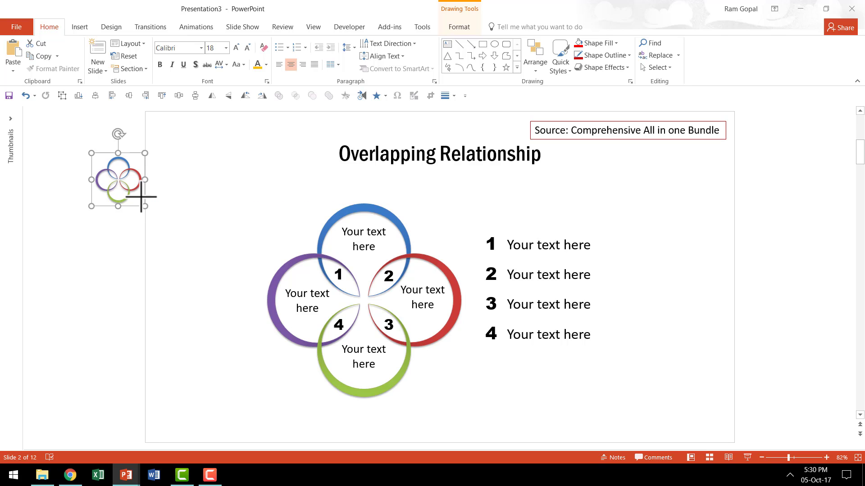
{"action": "mouse_move", "coordinate": [129, 198]}
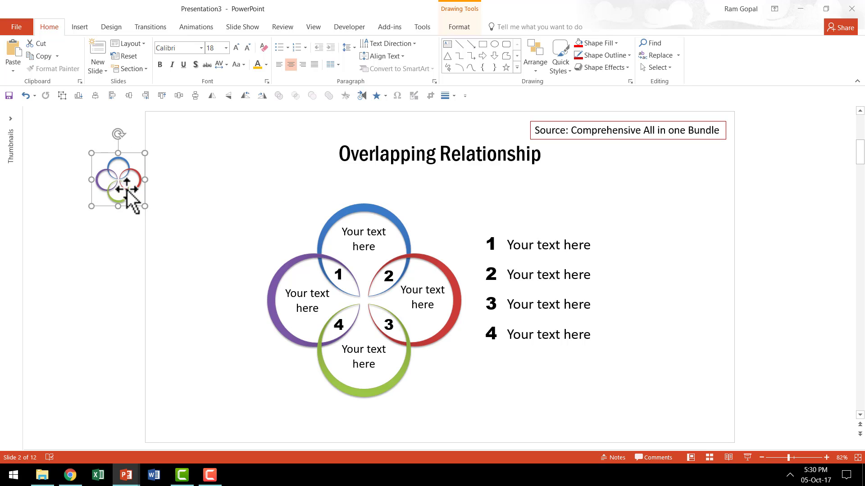
- Give the small ring copy a grey fill and a dark outline
{"action": "left_click", "coordinate": [595, 43]}
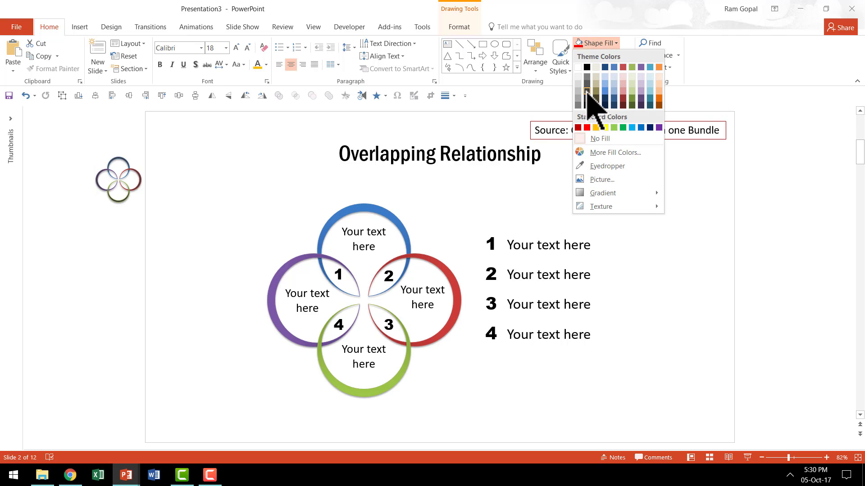
{"action": "left_click", "coordinate": [601, 54]}
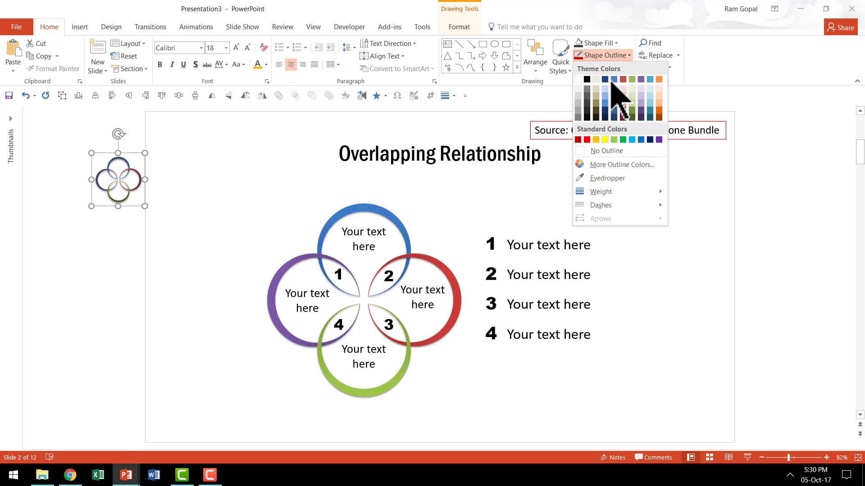
{"action": "left_click", "coordinate": [613, 86]}
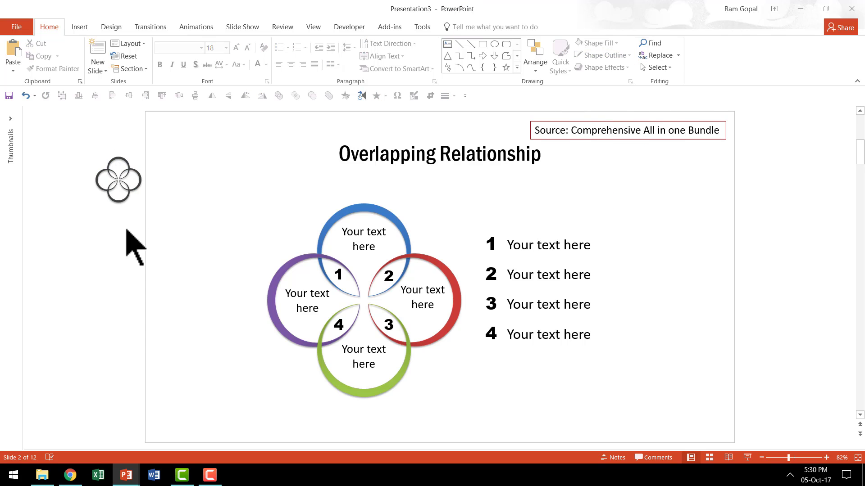
{"action": "mouse_move", "coordinate": [118, 178]}
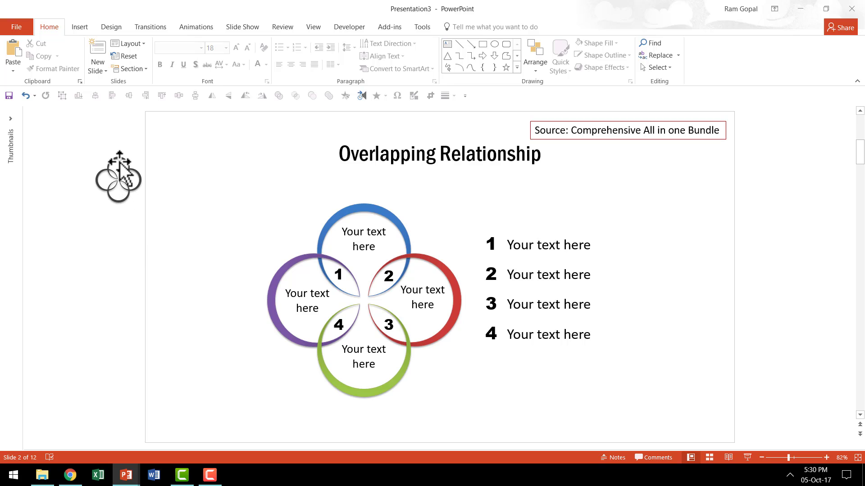
- Colour only the top ring of the small copy red
{"action": "left_click", "coordinate": [117, 176]}
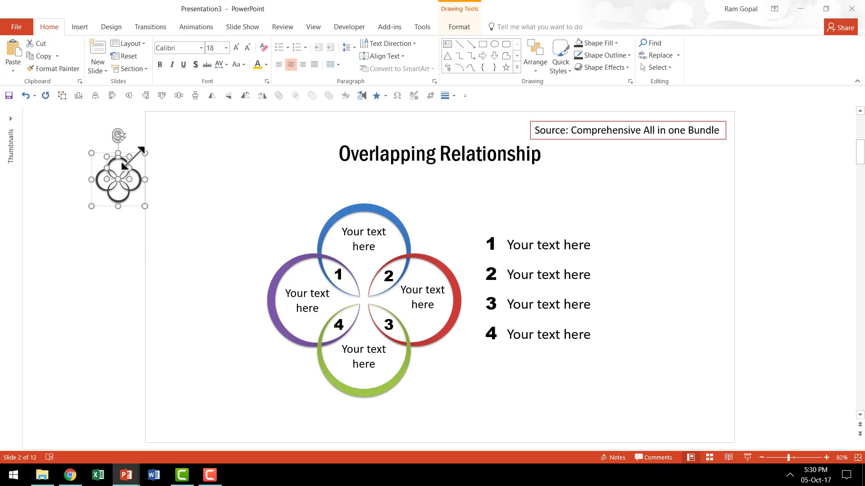
{"action": "left_click", "coordinate": [594, 43]}
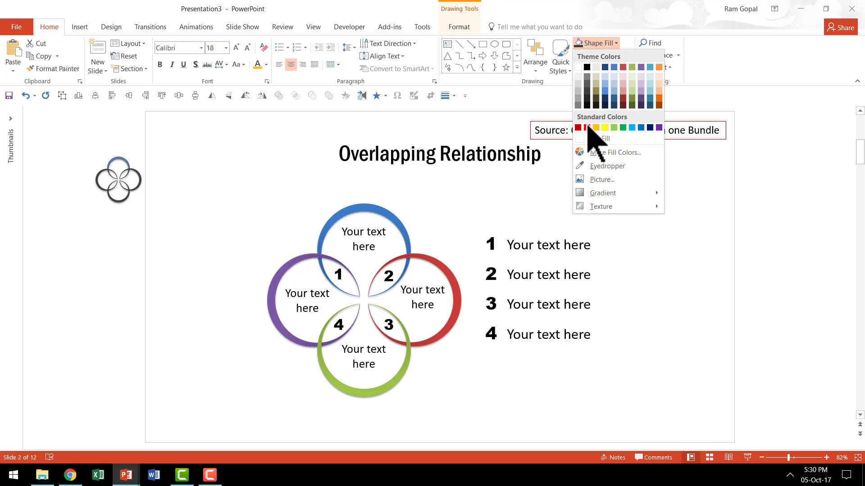
{"action": "left_click", "coordinate": [601, 55]}
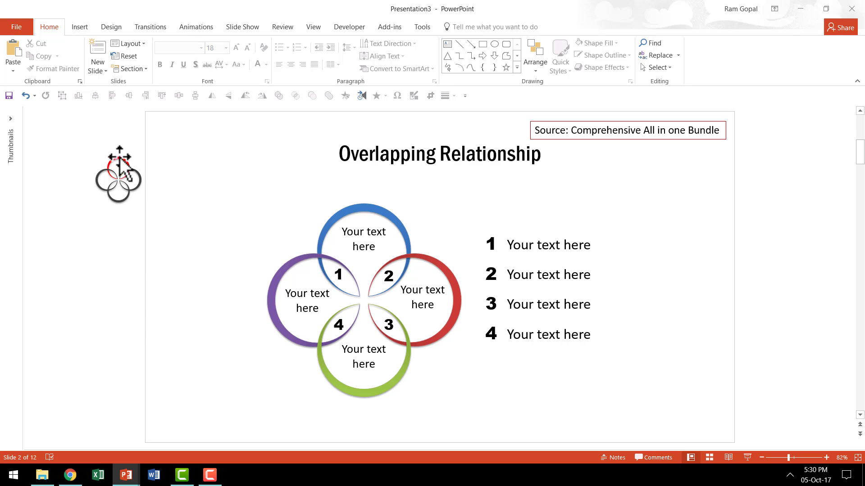
{"action": "mouse_move", "coordinate": [185, 235]}
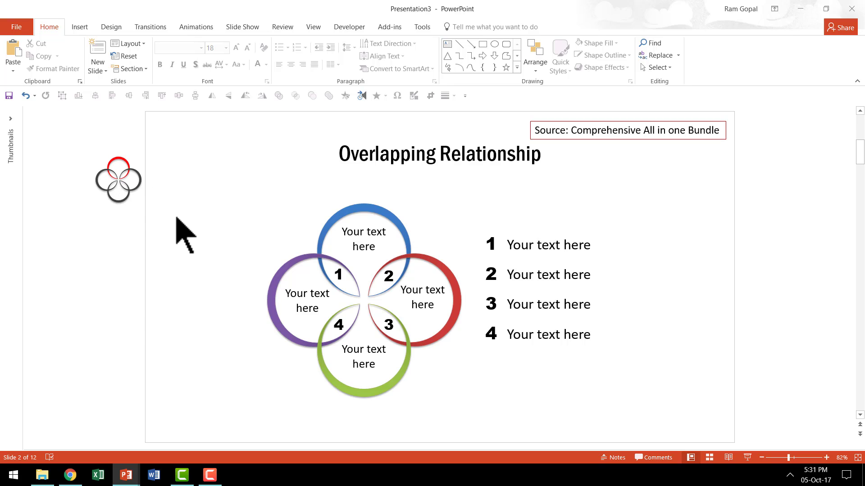
{"action": "mouse_move", "coordinate": [161, 207]}
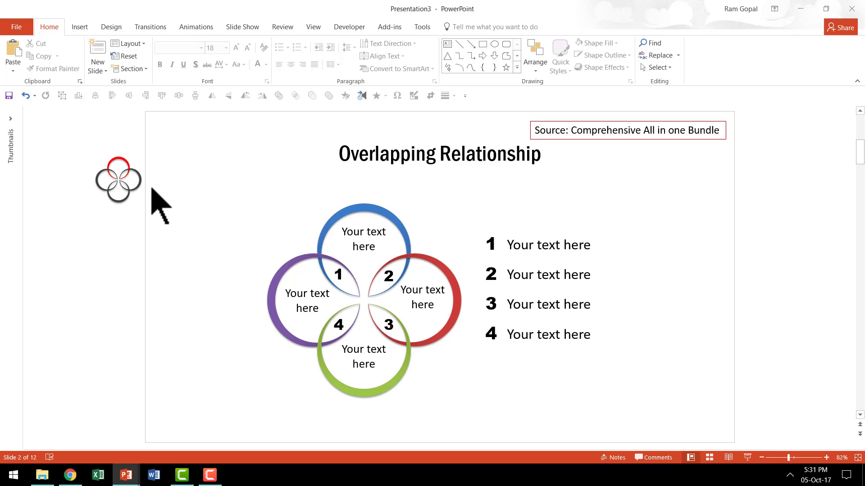
- Colour the right-hand ring of the second small copy red and deselect to check it
{"action": "left_click", "coordinate": [117, 179]}
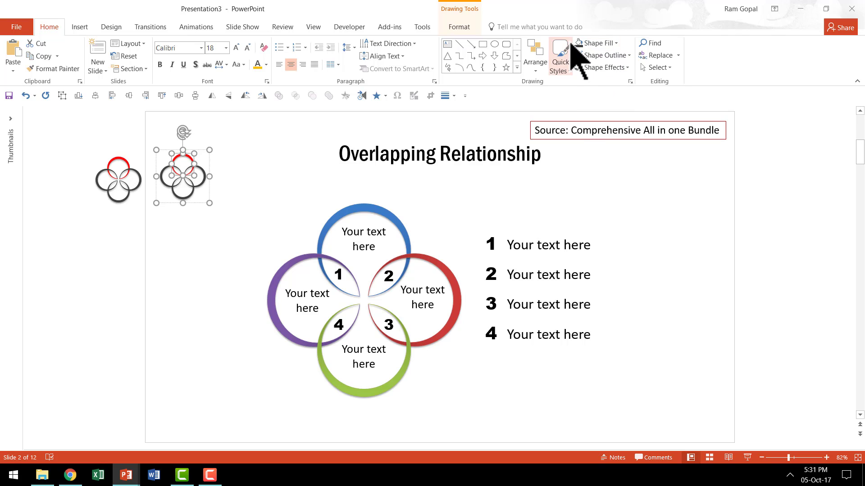
{"action": "mouse_move", "coordinate": [201, 182]}
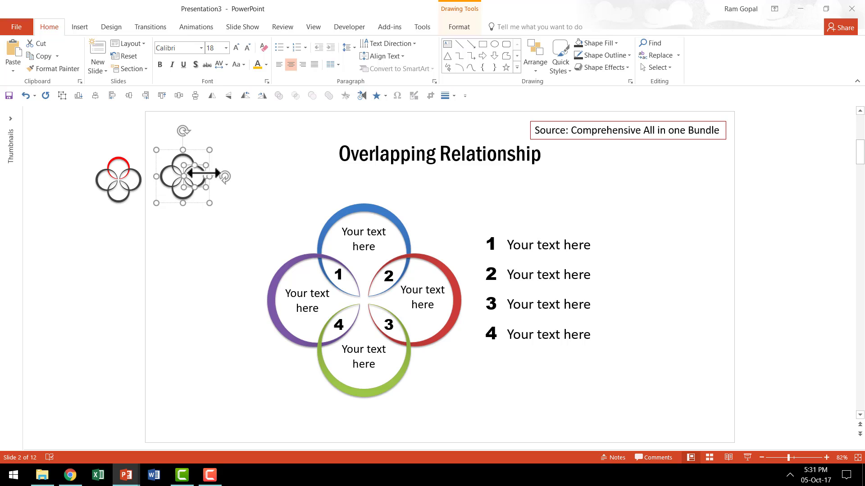
{"action": "left_click", "coordinate": [594, 43]}
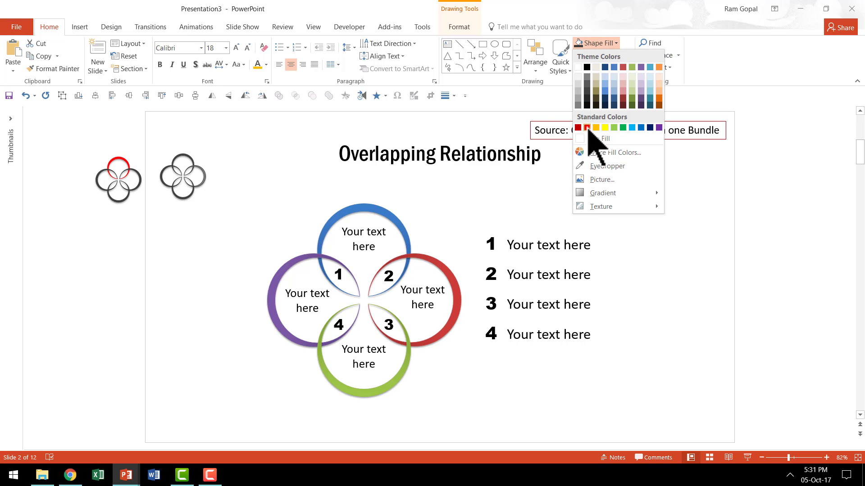
{"action": "left_click", "coordinate": [601, 54]}
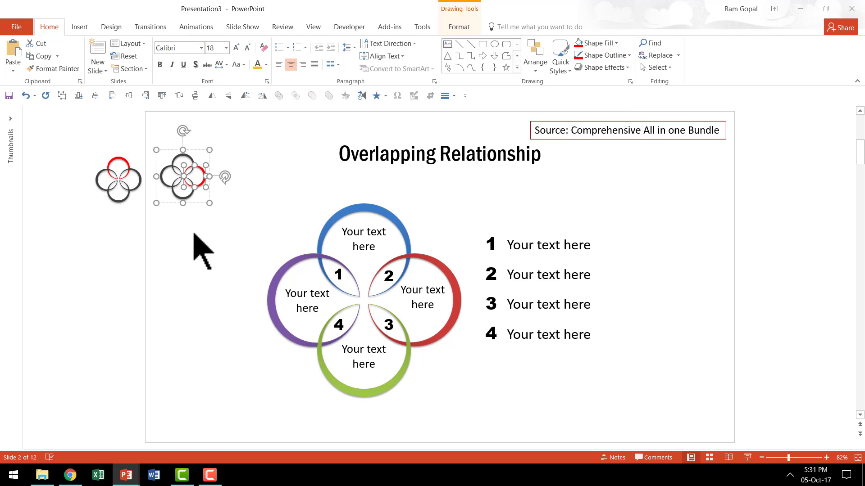
{"action": "left_click", "coordinate": [161, 229]}
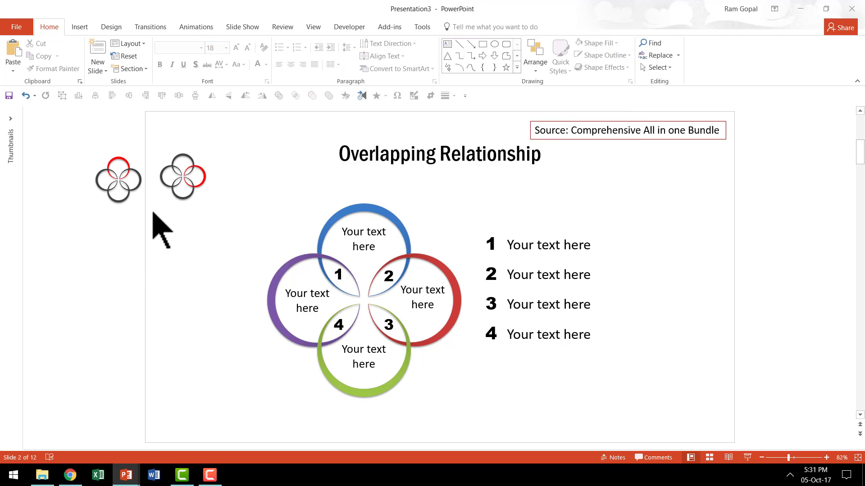
{"action": "mouse_move", "coordinate": [150, 174]}
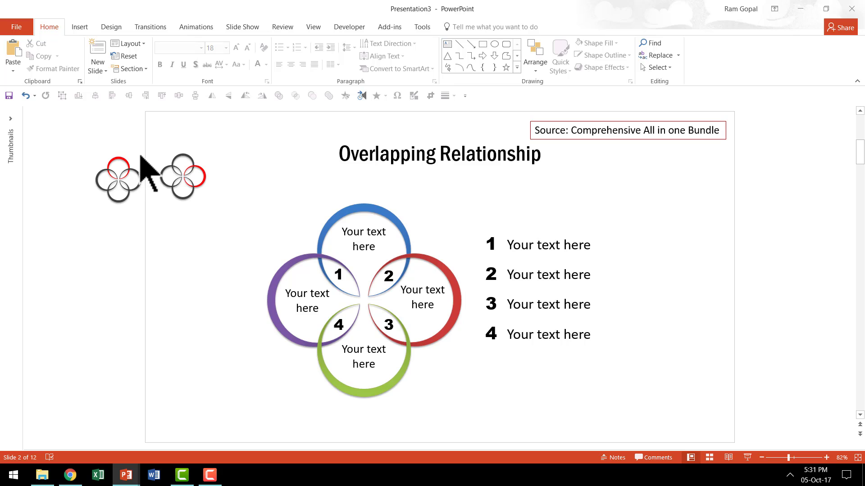
{"action": "mouse_move", "coordinate": [215, 237]}
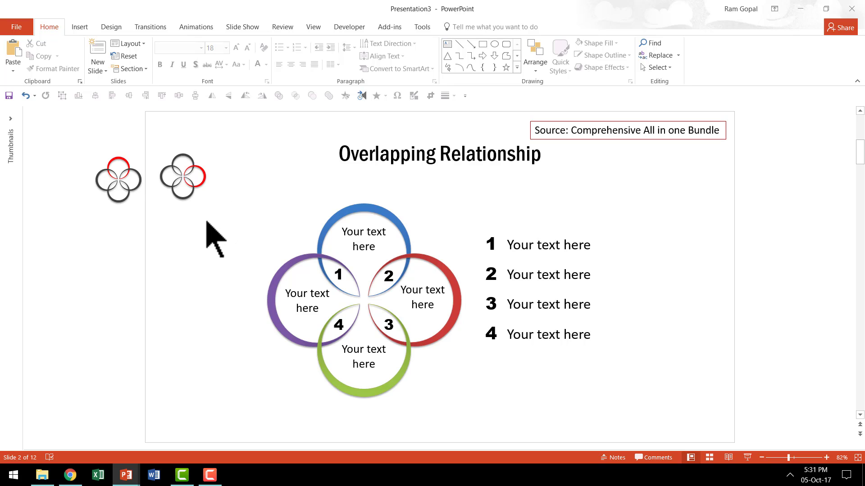
{"action": "mouse_move", "coordinate": [810, 325]}
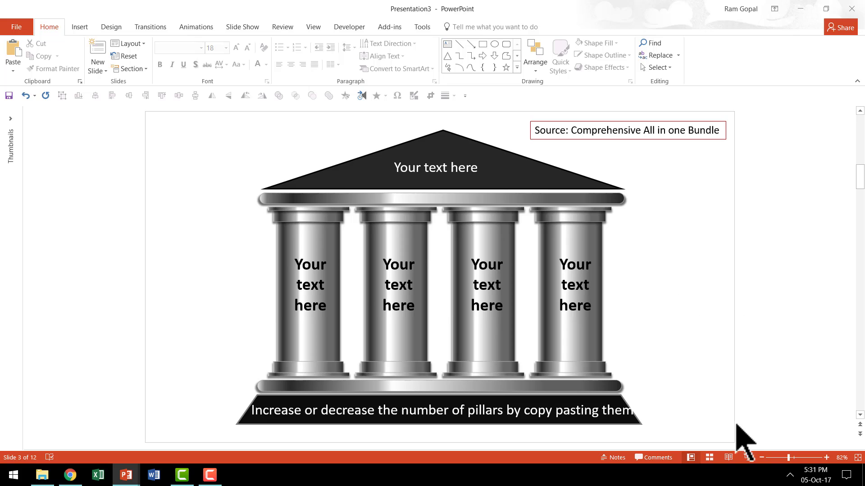
- Preview the pillar breadcrumb icon in Slide Show, then return to editing
{"action": "key", "text": "F5"}
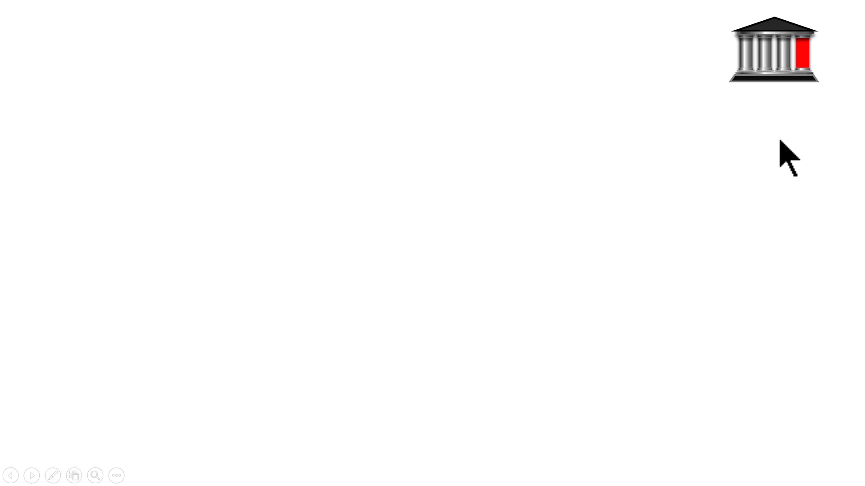
{"action": "mouse_move", "coordinate": [817, 124]}
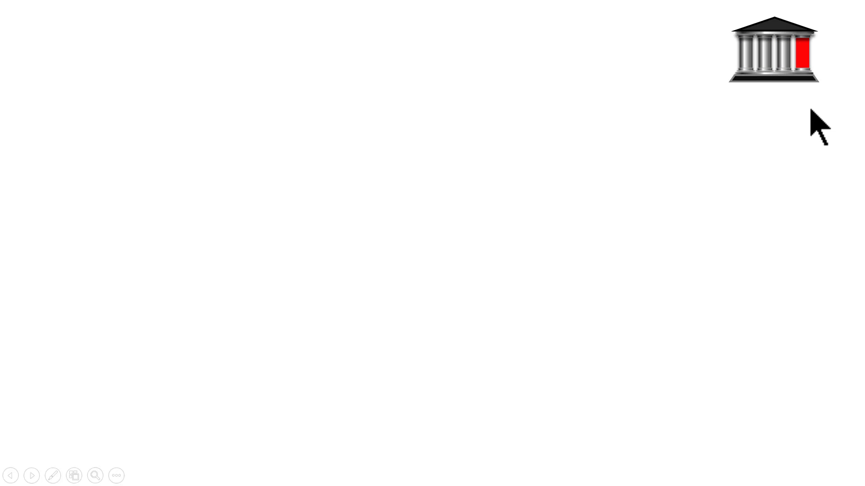
{"action": "mouse_move", "coordinate": [657, 232]}
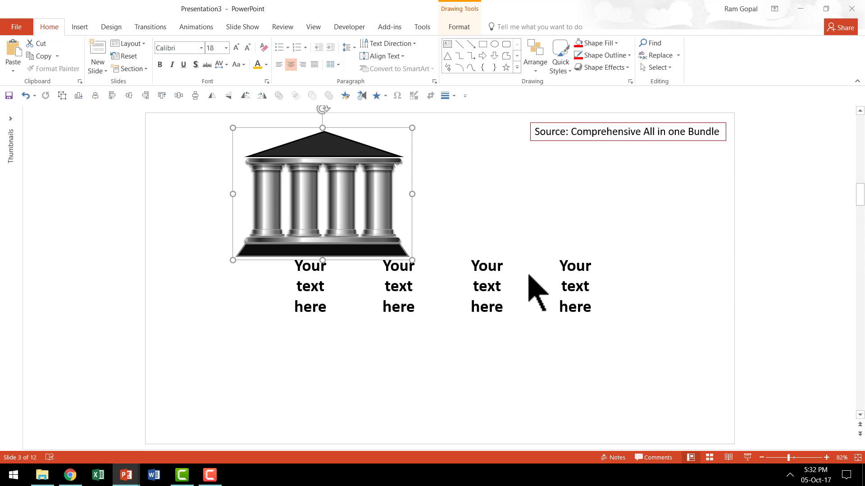
{"action": "left_click", "coordinate": [670, 319]}
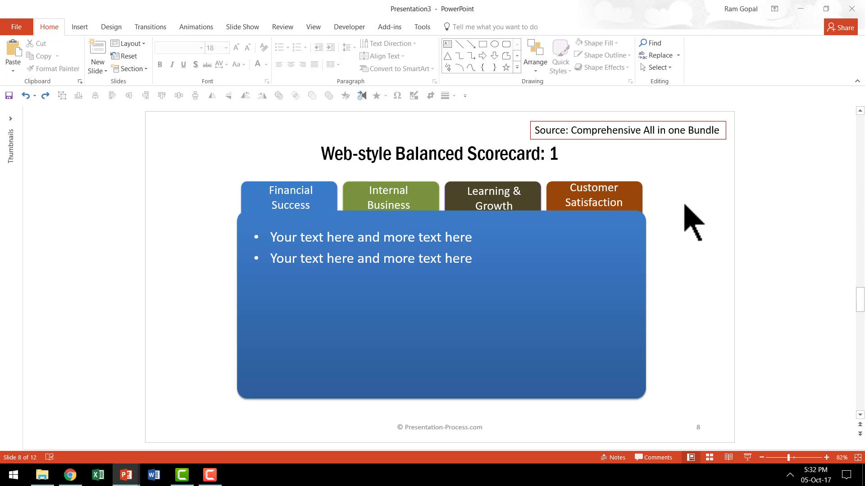
{"action": "mouse_move", "coordinate": [700, 476]}
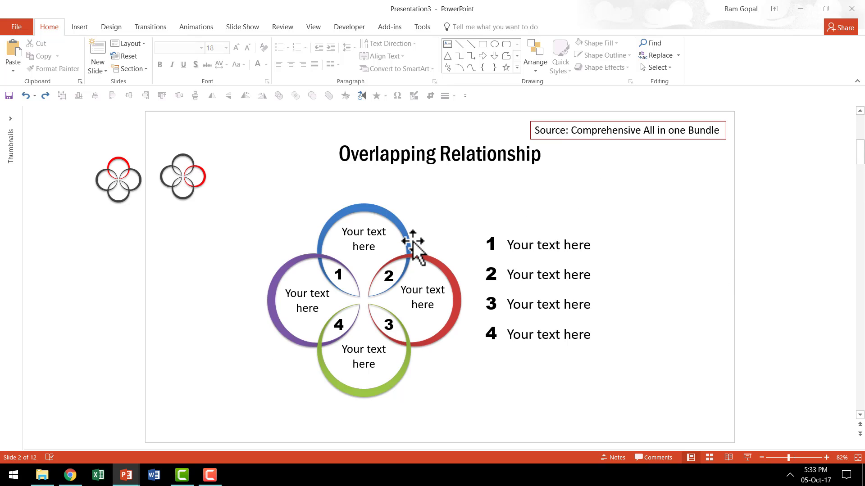
{"action": "mouse_move", "coordinate": [456, 369]}
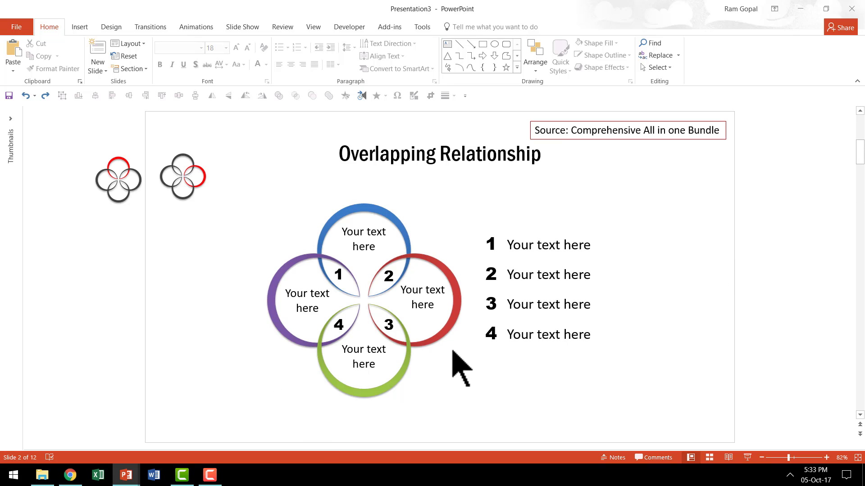
{"action": "mouse_move", "coordinate": [261, 190]}
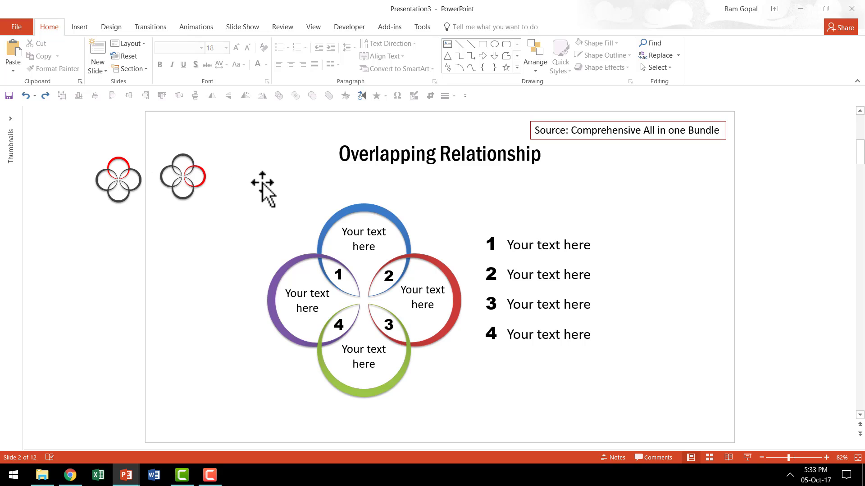
{"action": "mouse_move", "coordinate": [654, 306]}
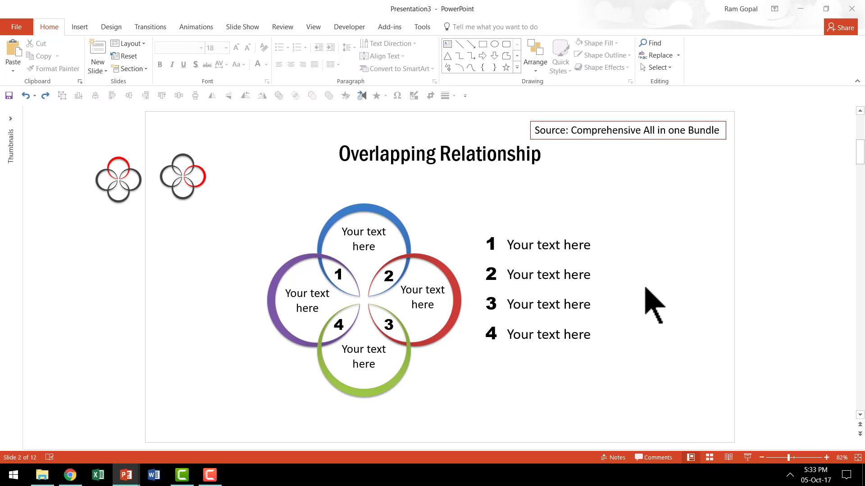
{"action": "mouse_move", "coordinate": [660, 336]}
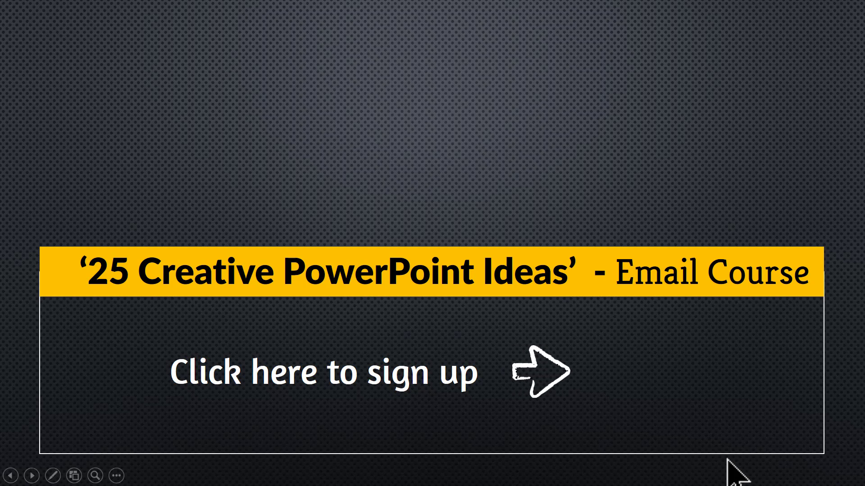
{"action": "mouse_move", "coordinate": [104, 336]}
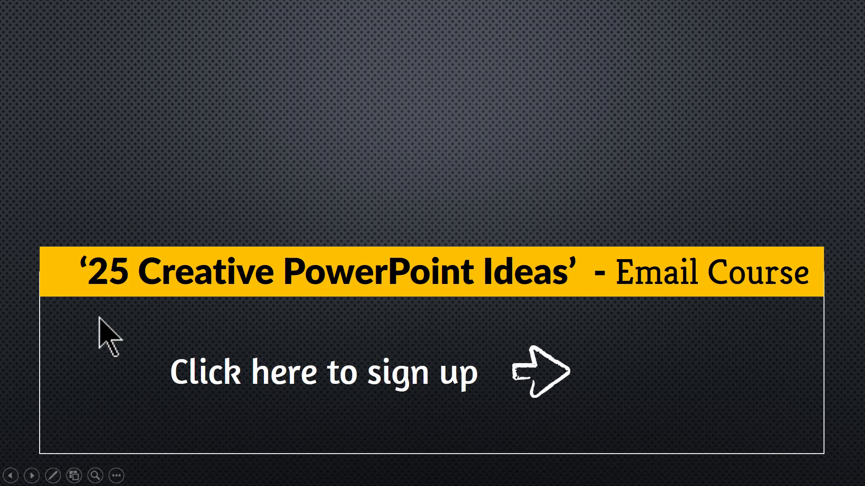
{"action": "mouse_move", "coordinate": [612, 187]}
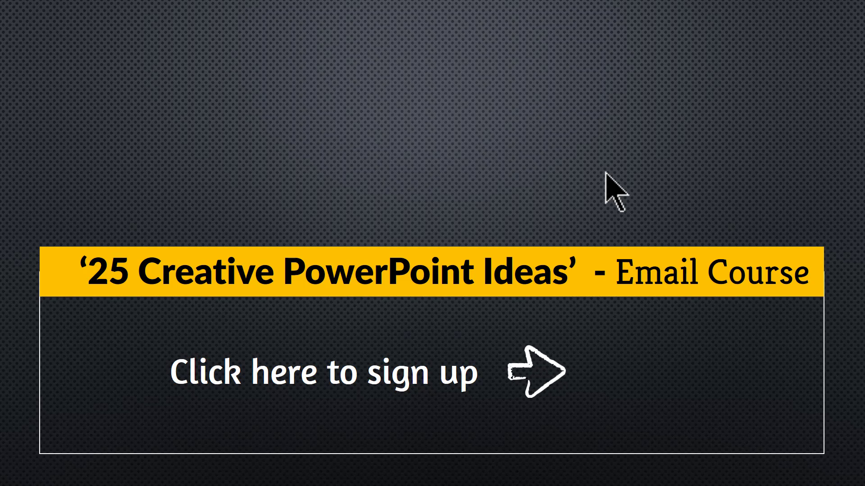
{"action": "mouse_move", "coordinate": [645, 469]}
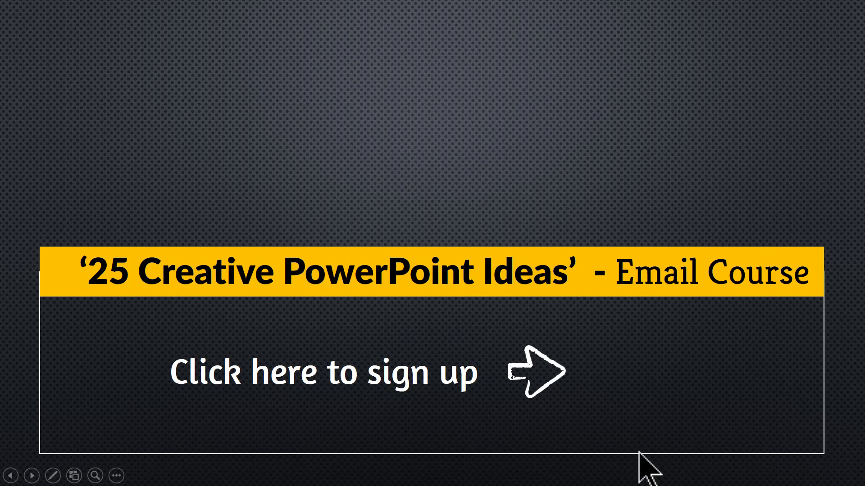
{"action": "mouse_move", "coordinate": [668, 411]}
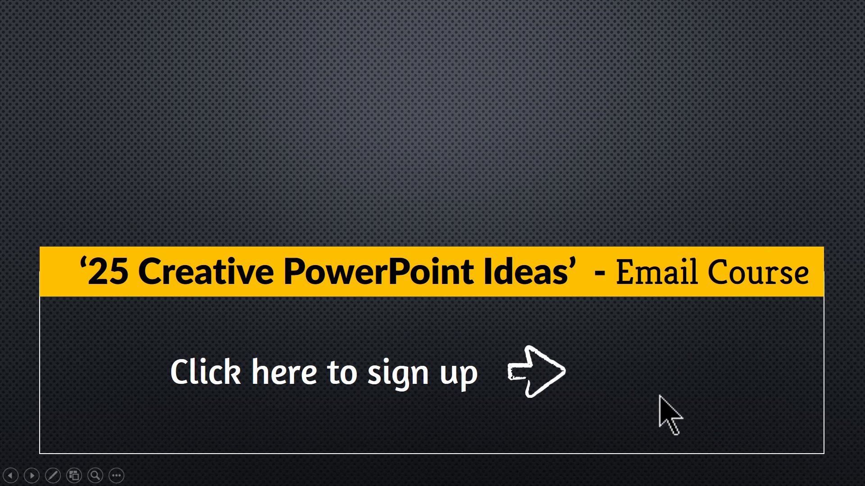
{"action": "mouse_move", "coordinate": [795, 387]}
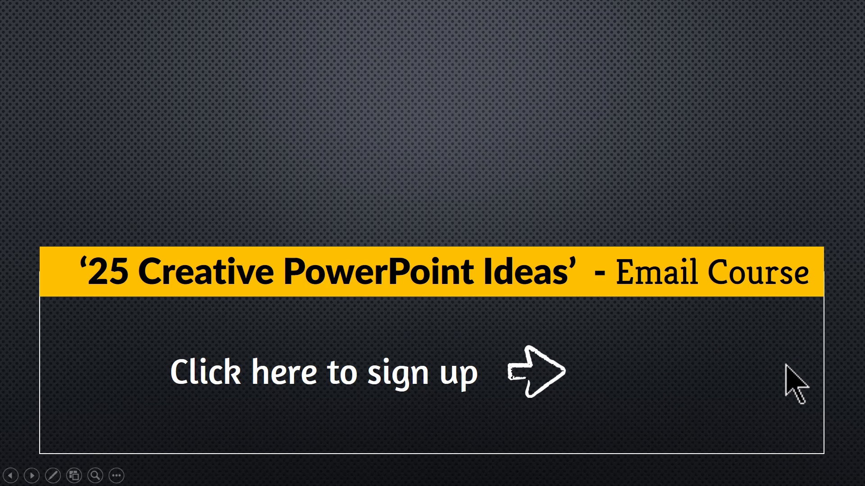
{"action": "mouse_move", "coordinate": [839, 402]}
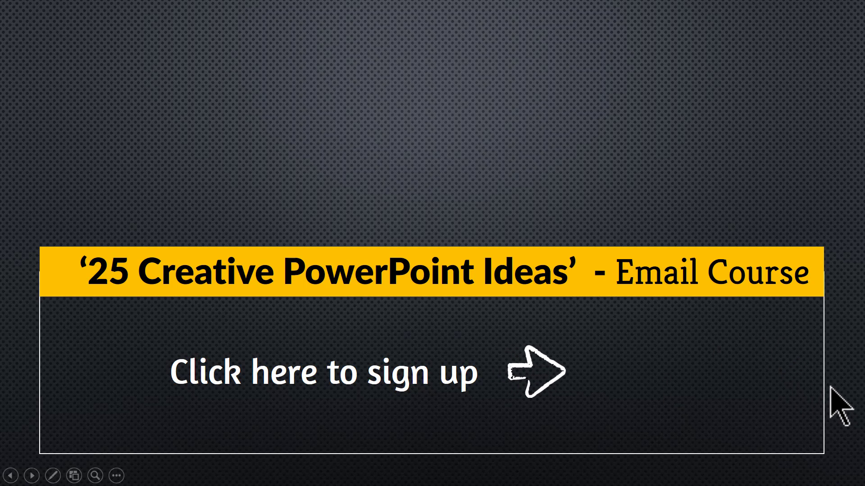